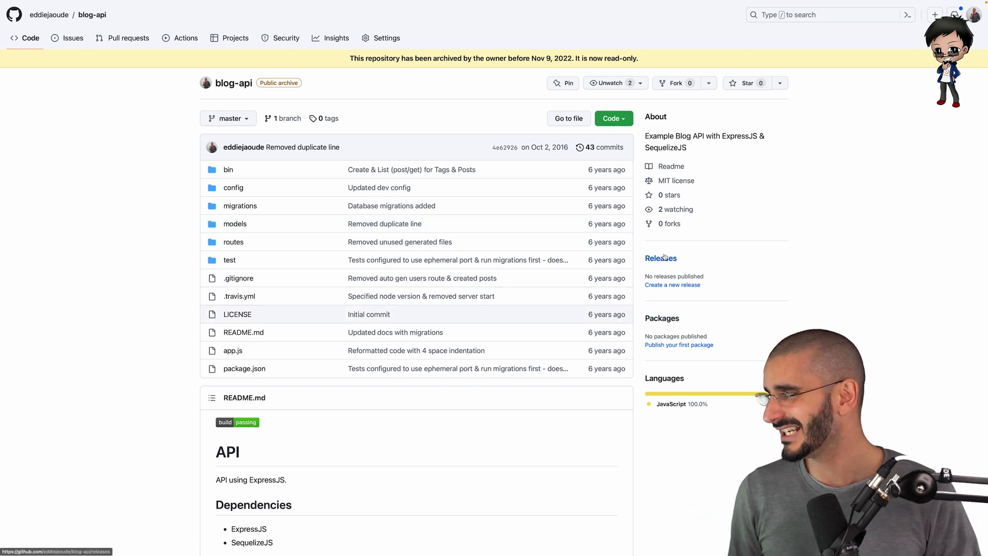
Open the routes folder of blog-api and view posts.js with its Sequelize route handlers.
scroll("down", 3)
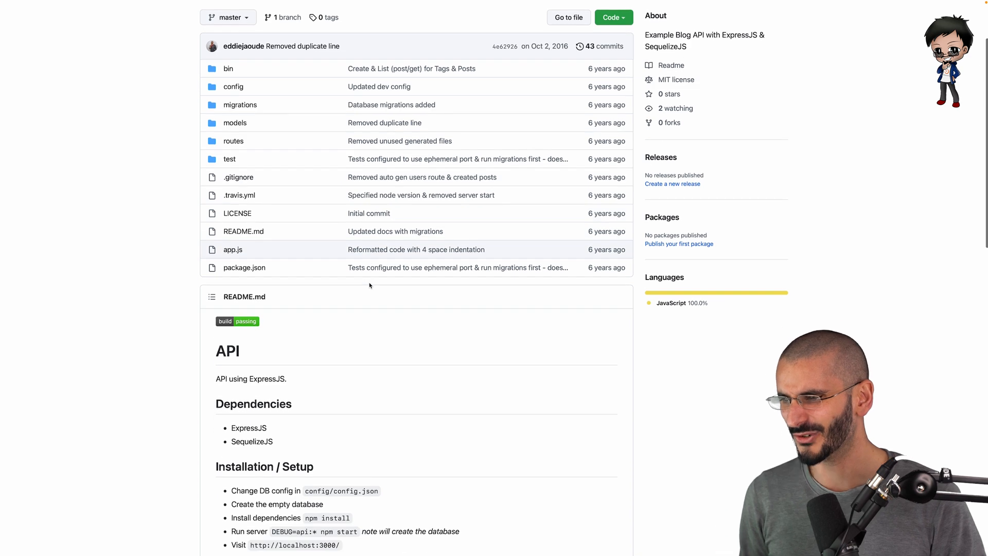
scroll("down", 3)
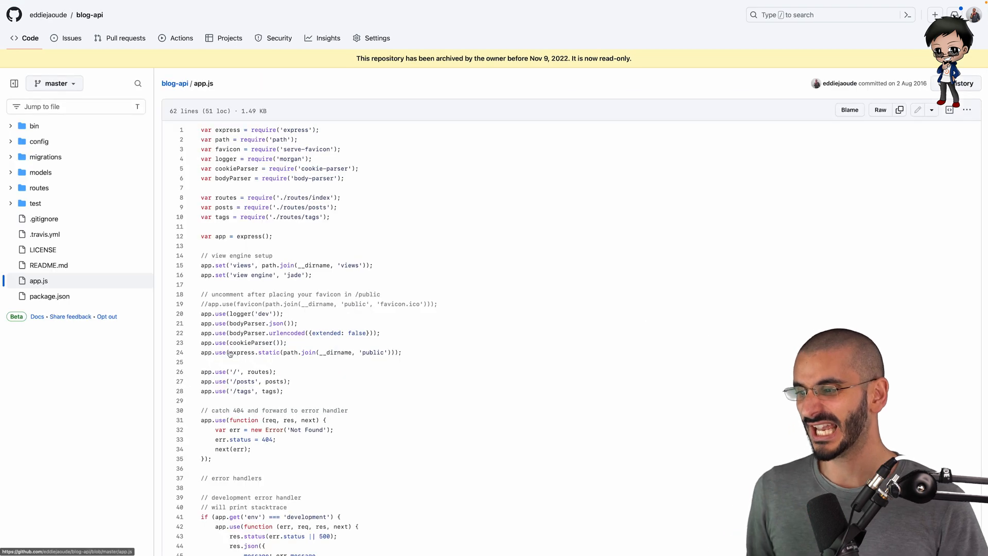
scroll("down", 3)
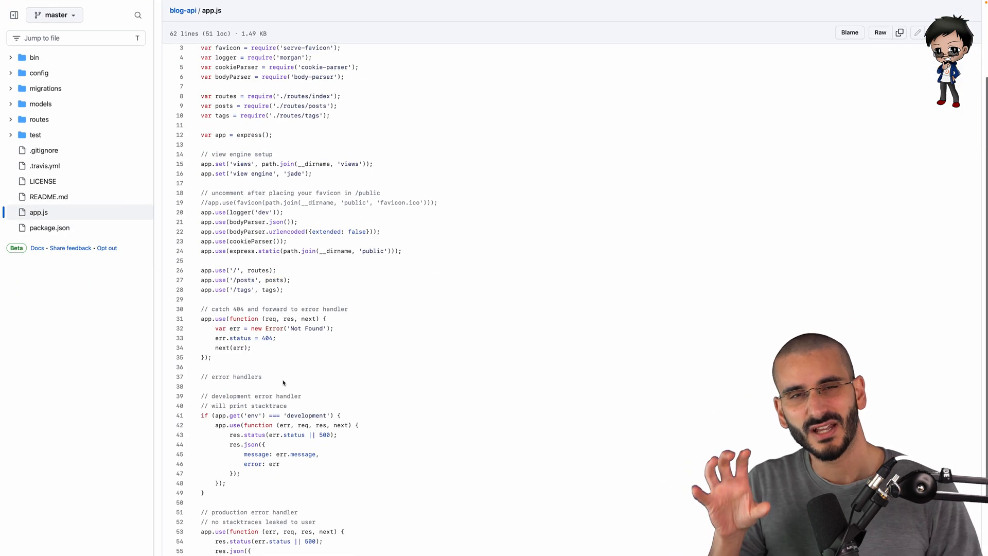
scroll("down", 3)
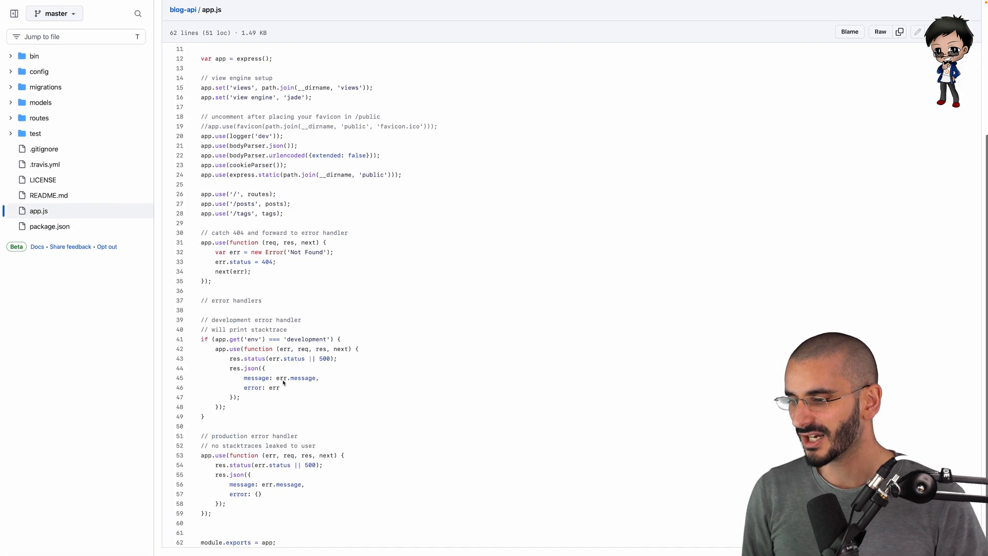
double_click(283, 377)
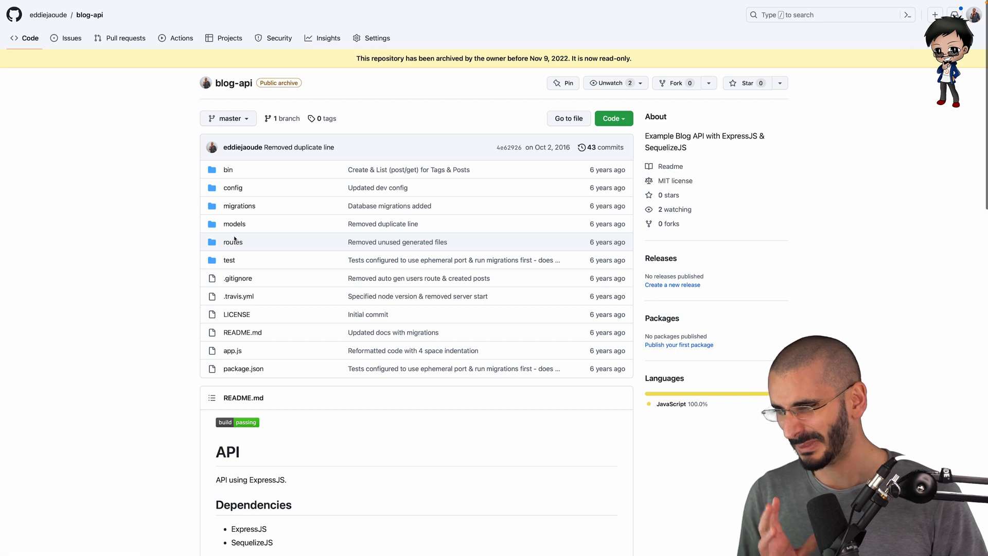
left_click(233, 241)
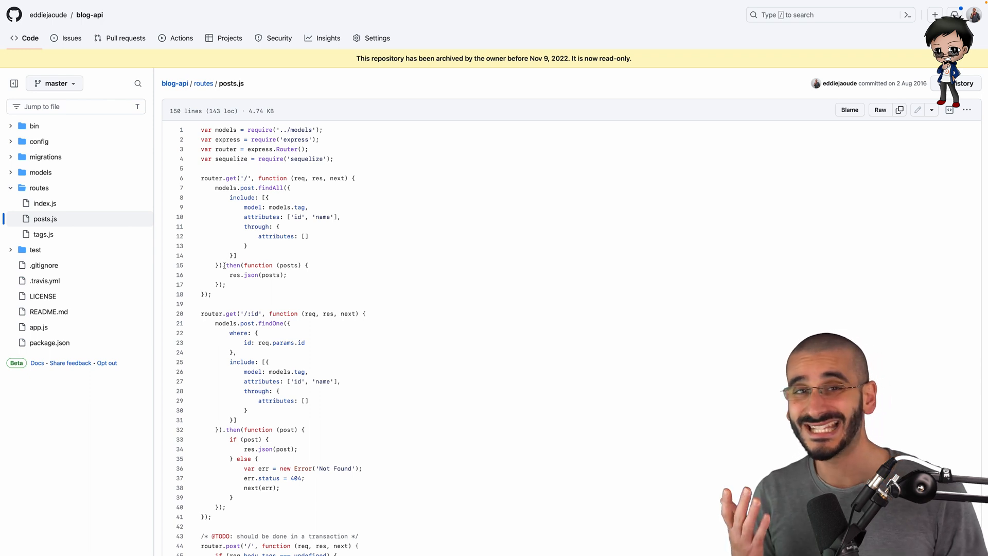
double_click(231, 265)
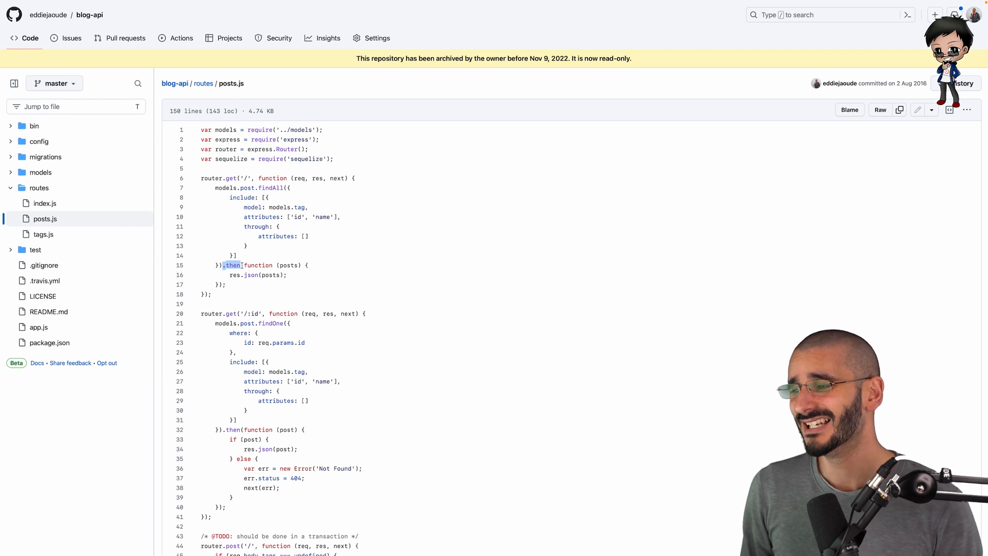
Look up where the then symbol is used in posts.js and scroll through the results.
left_click(232, 264)
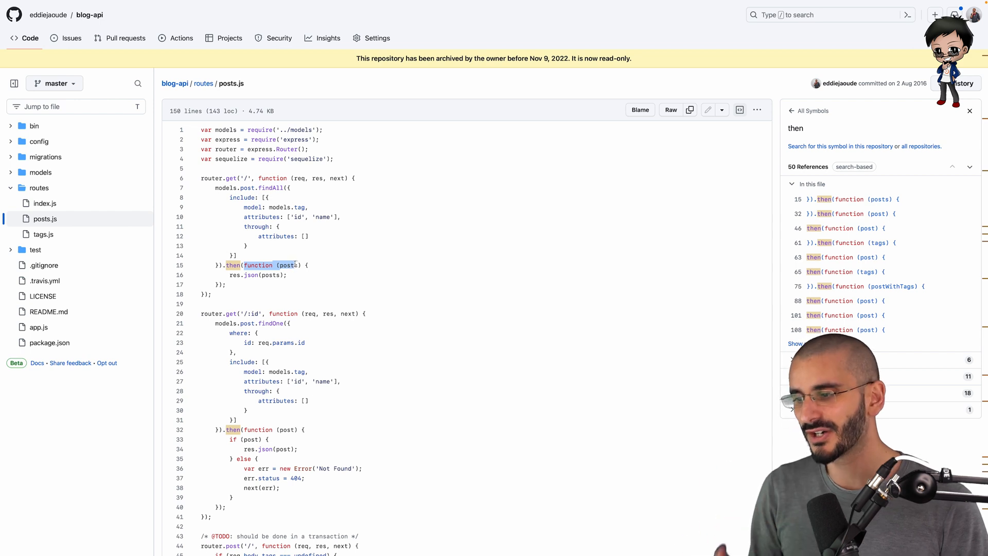
scroll("down", 3)
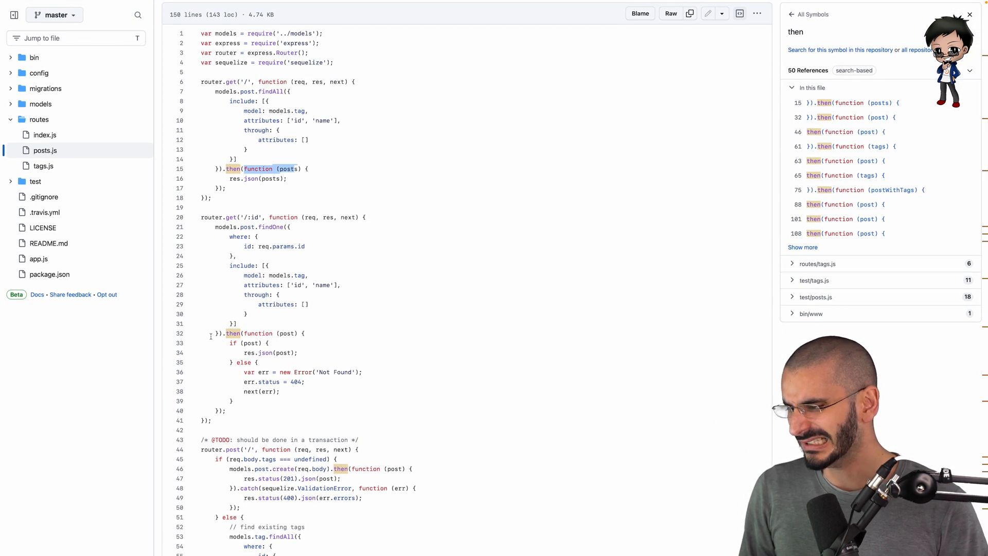
scroll("down", 3)
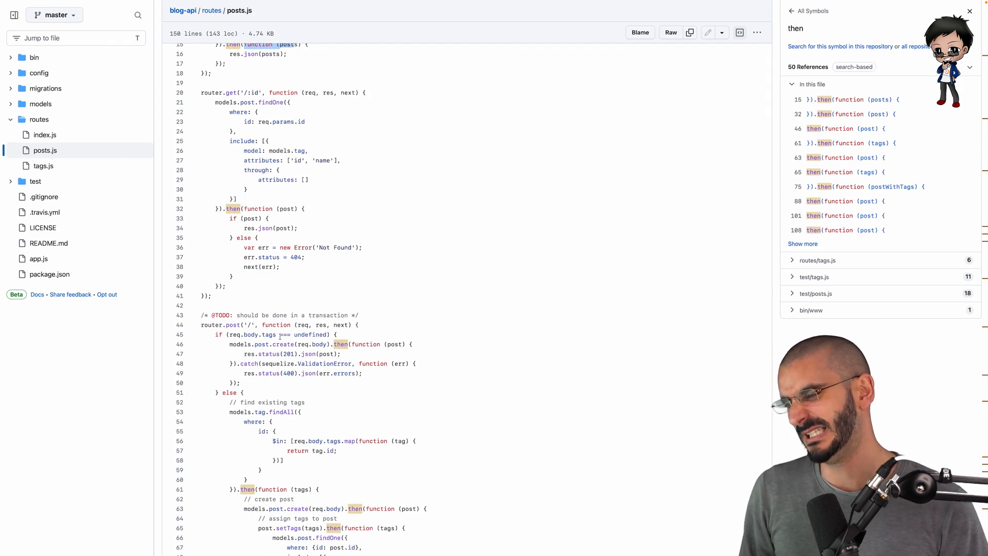
scroll("down", 3)
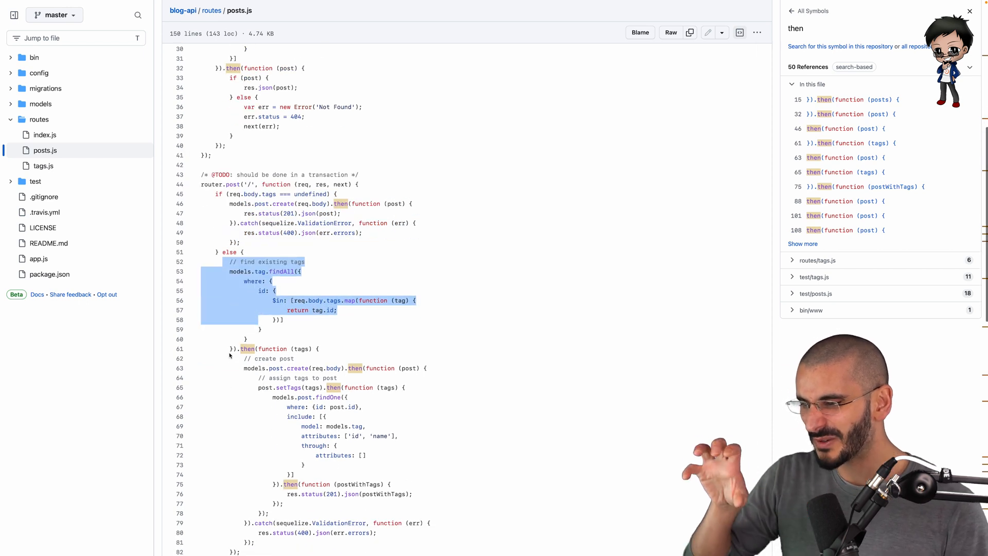
scroll("down", 3)
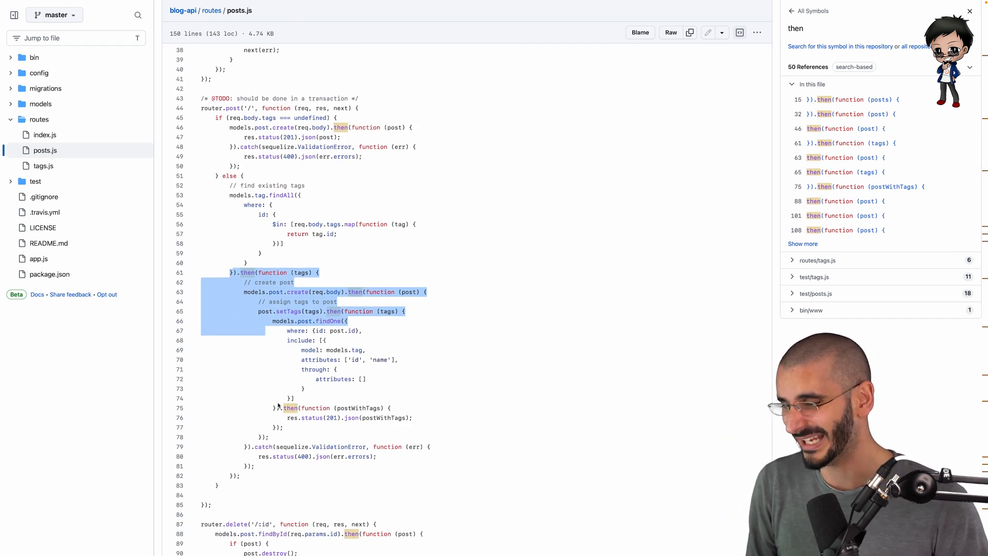
scroll("down", 3)
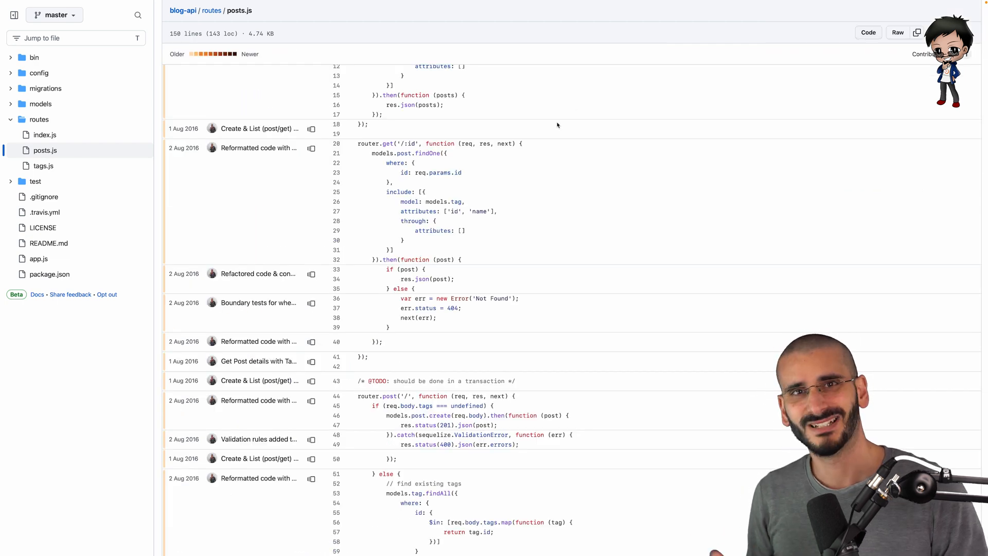
Scroll the blame view of posts.js down to the last line to see each line's commit.
scroll("down", 3)
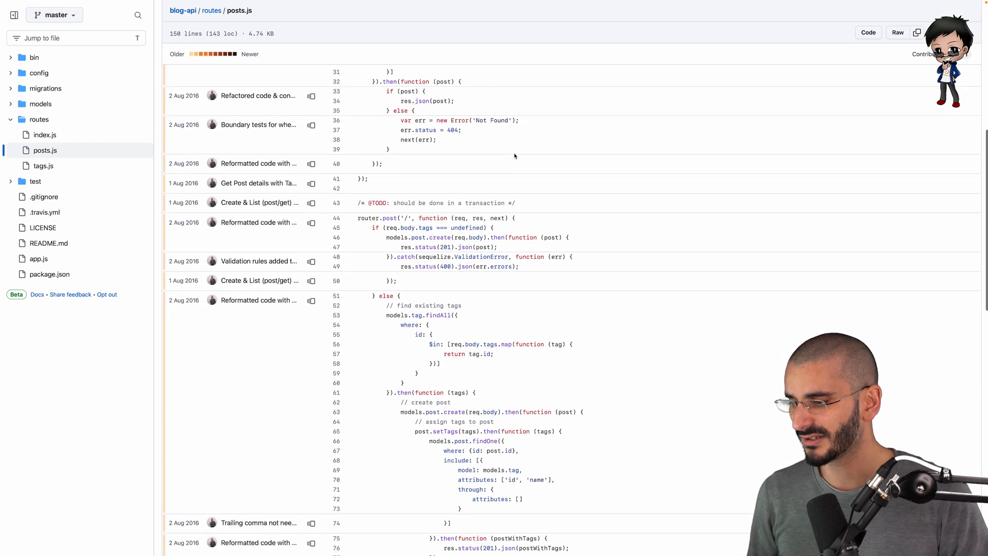
scroll("down", 3)
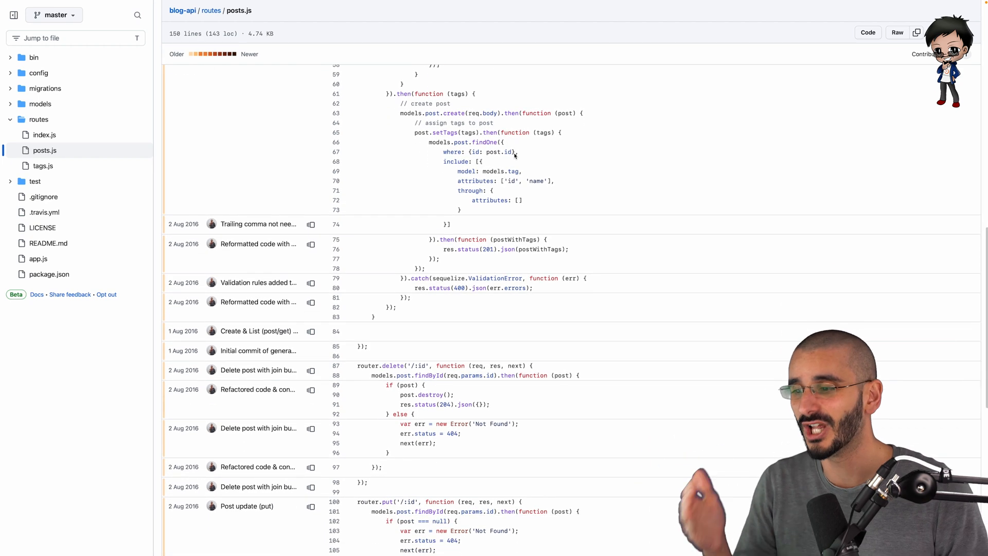
scroll("down", 3)
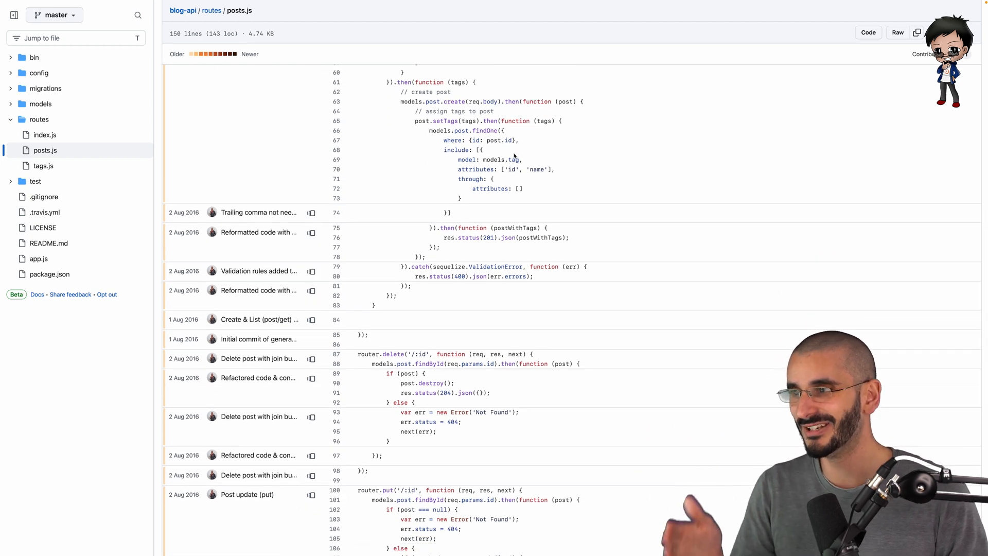
scroll("down", 3)
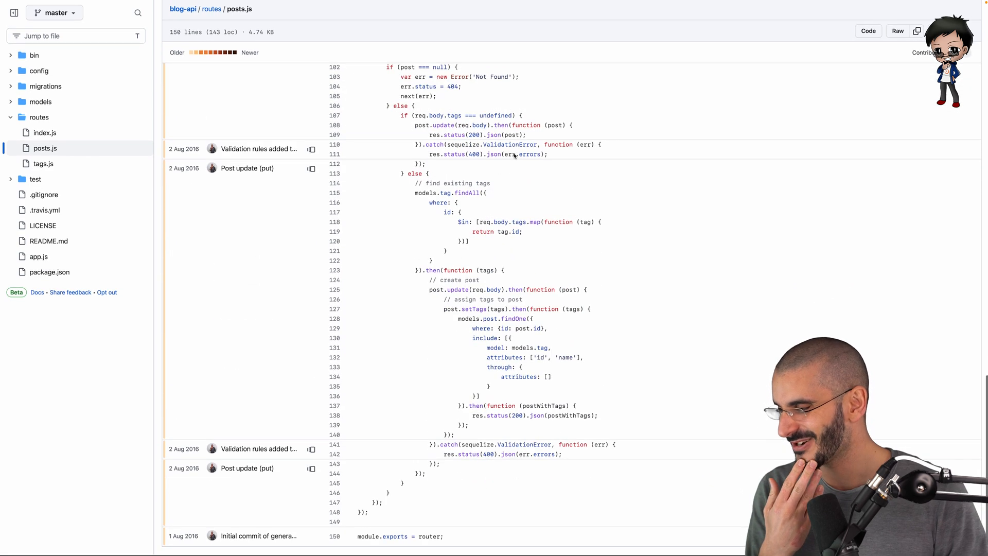
scroll("down", 3)
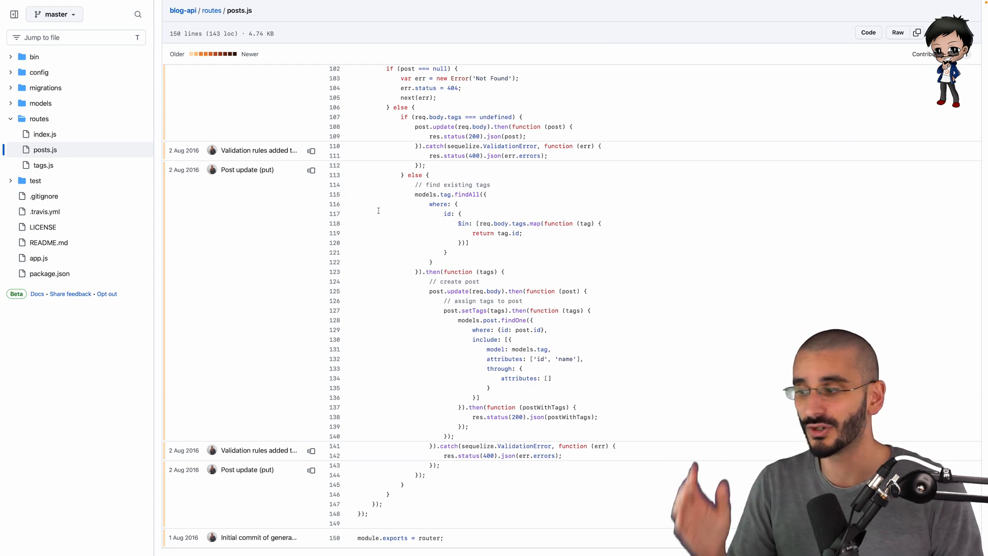
scroll("up", 3)
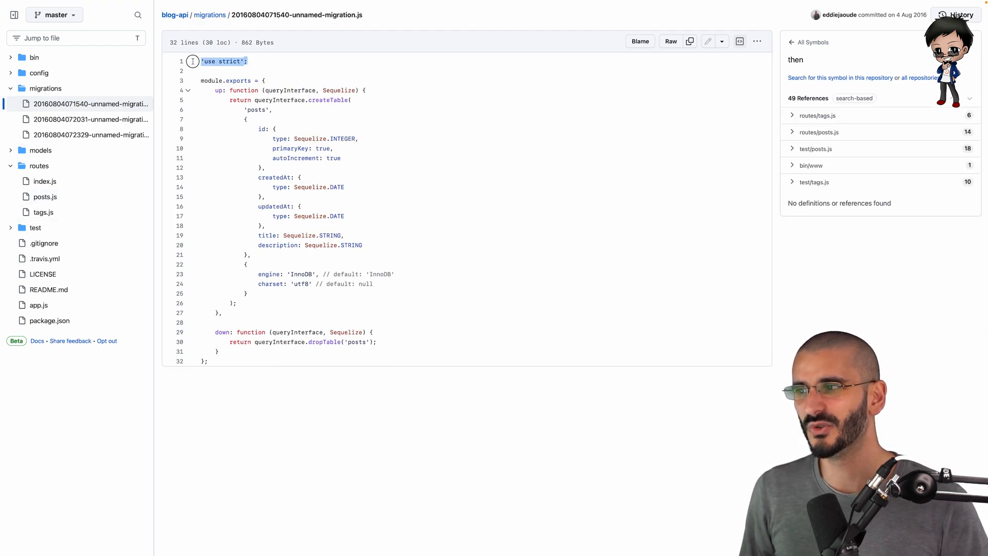
Look up the exports symbol, then view config.json in the config folder.
left_click(238, 80)
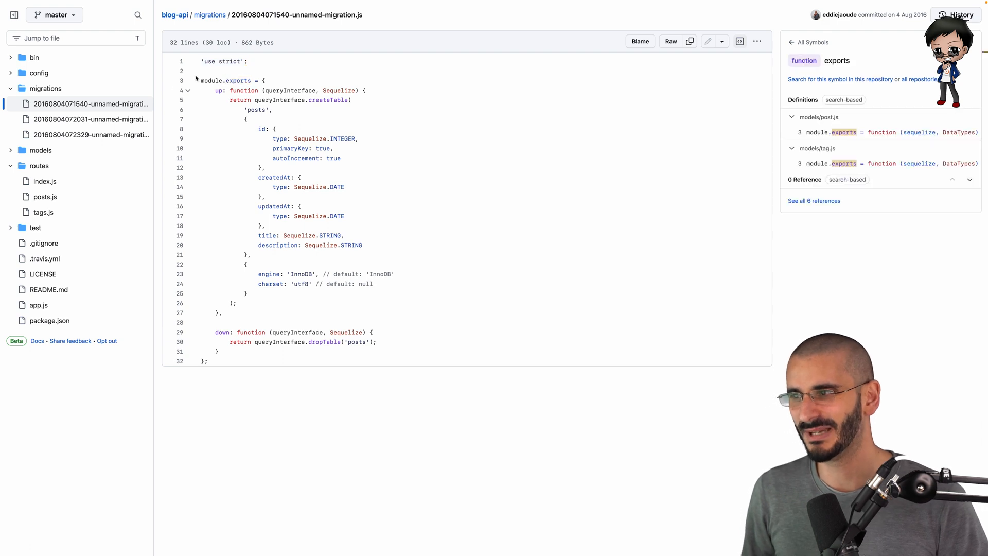
left_click(39, 72)
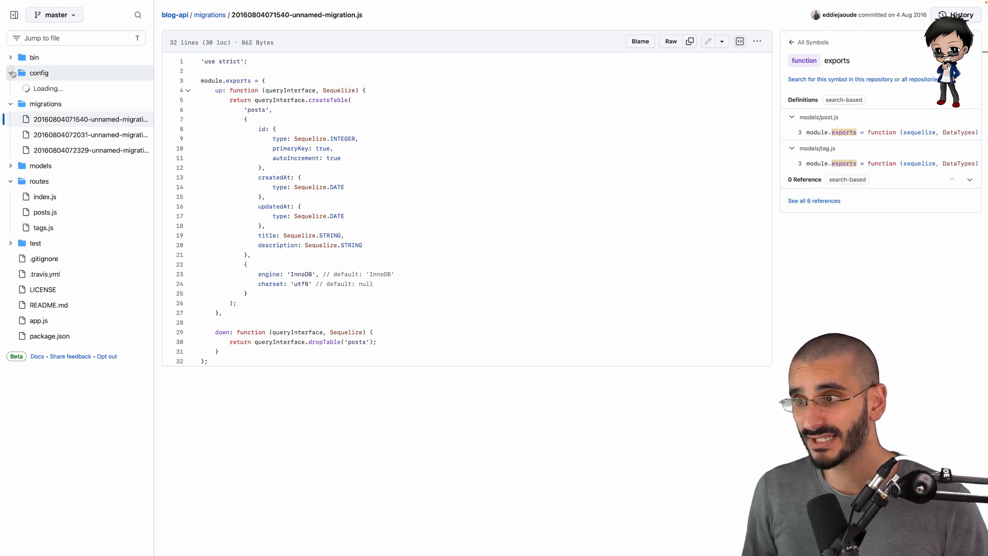
left_click(50, 89)
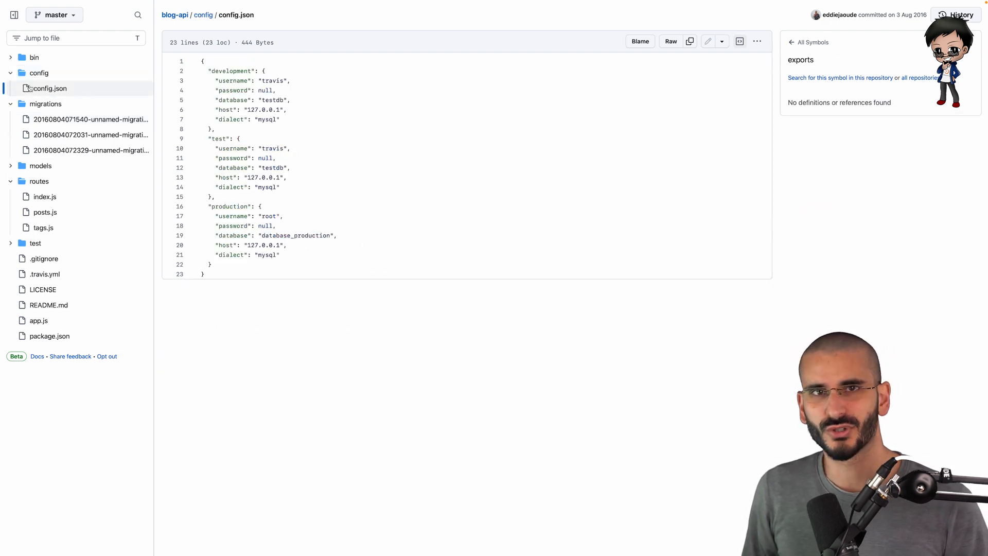
Peek into the bin folder, then view the .travis.yml CI configuration.
left_click(34, 58)
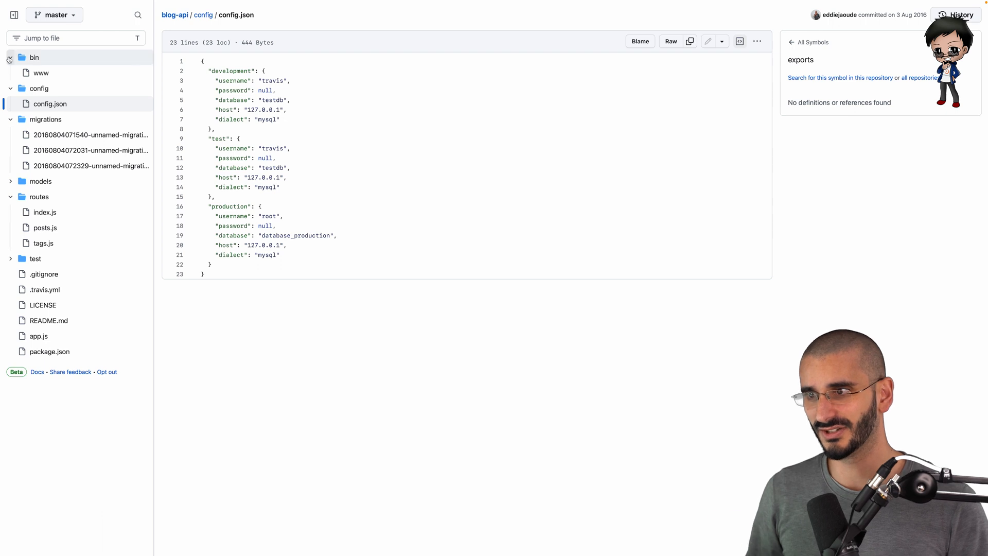
left_click(33, 58)
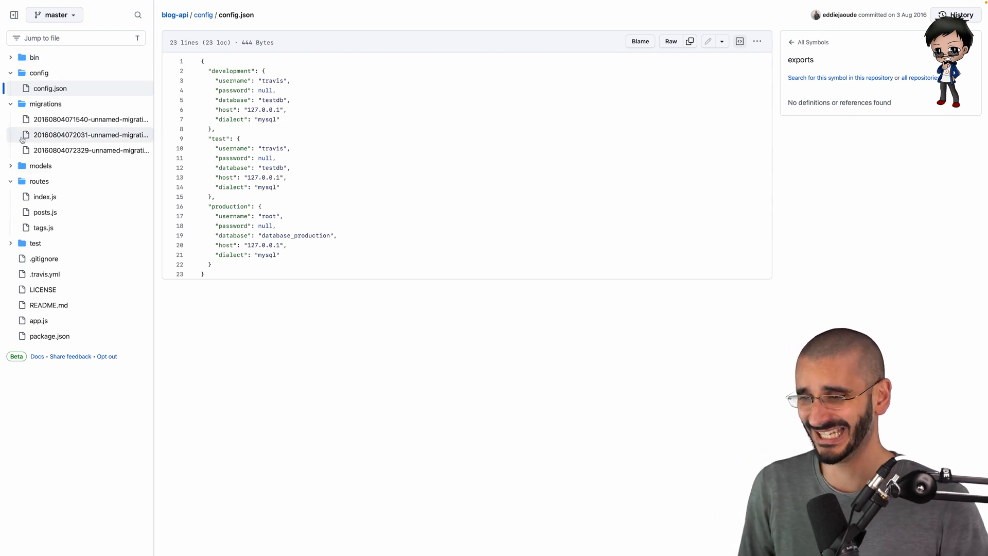
left_click(45, 274)
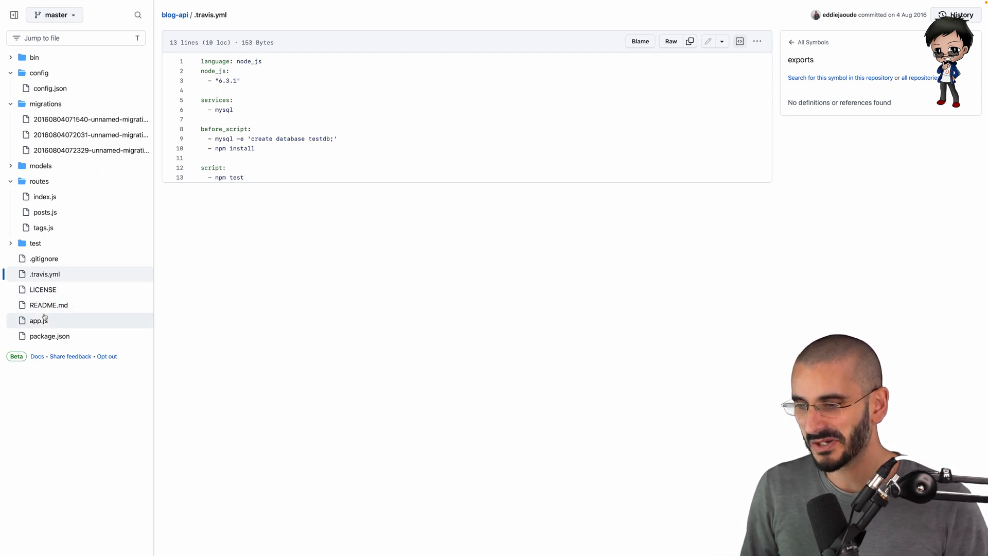
View blog-api's package.json and examine its scripts and dependencies.
left_click(50, 336)
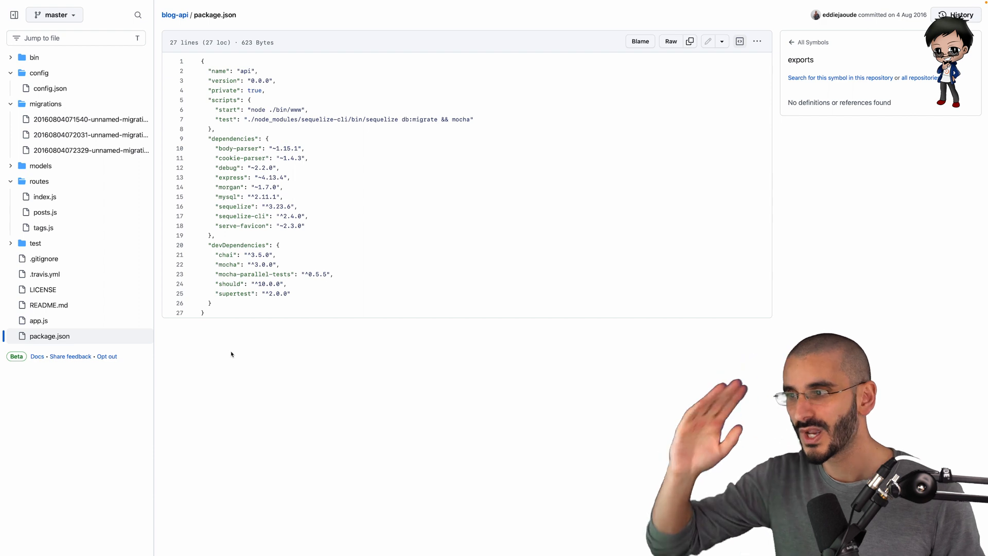
double_click(230, 284)
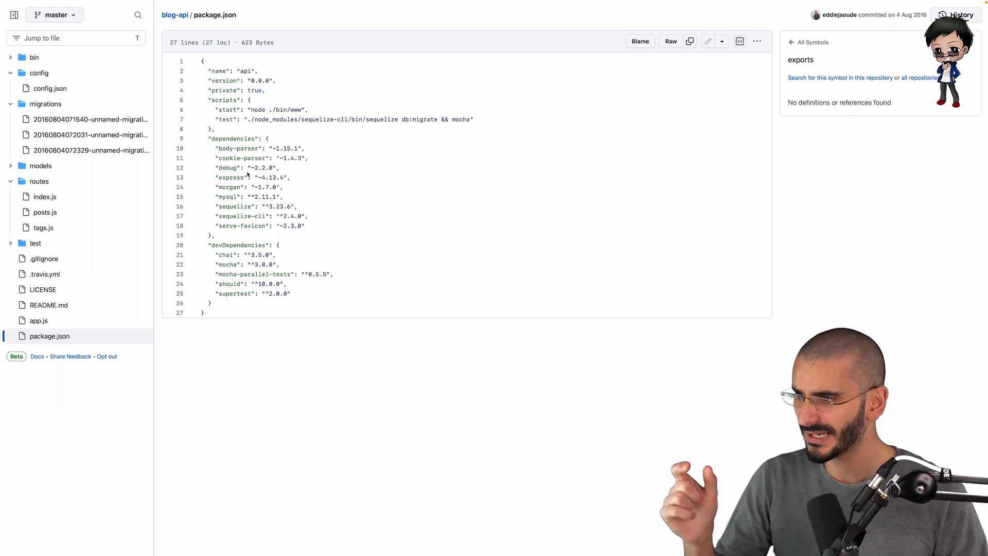
double_click(226, 254)
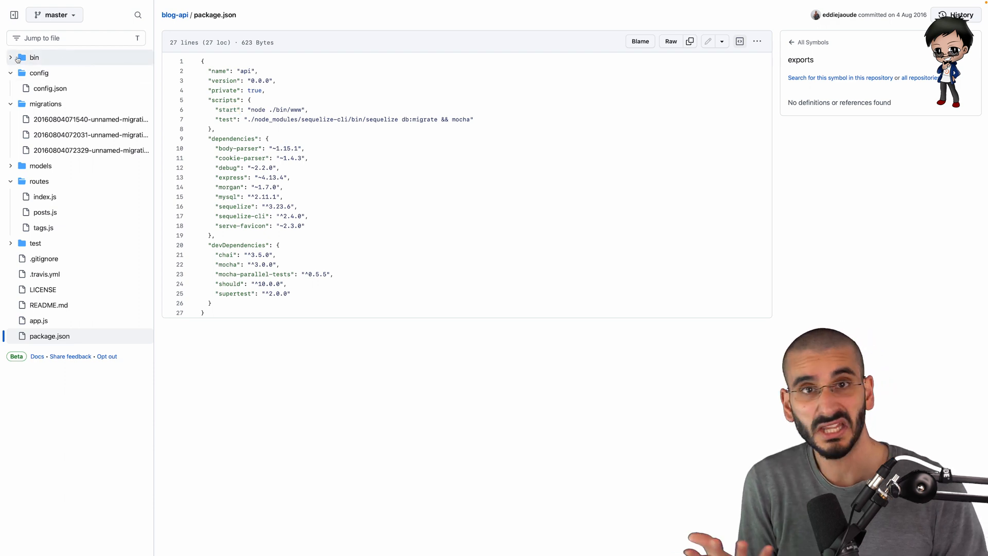
Check the bin folder, return to package.json, then head to the starred LinkFree repository.
left_click(34, 57)
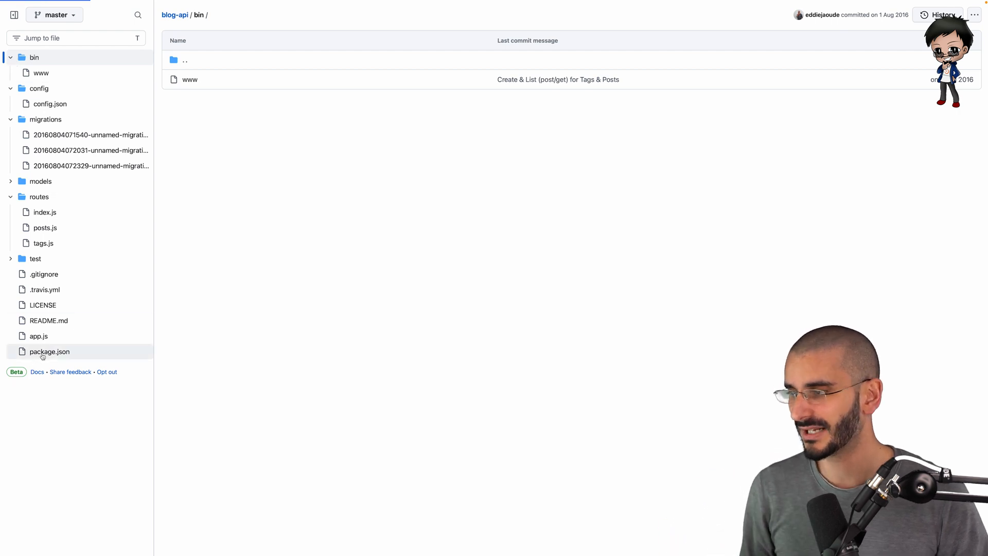
left_click(50, 351)
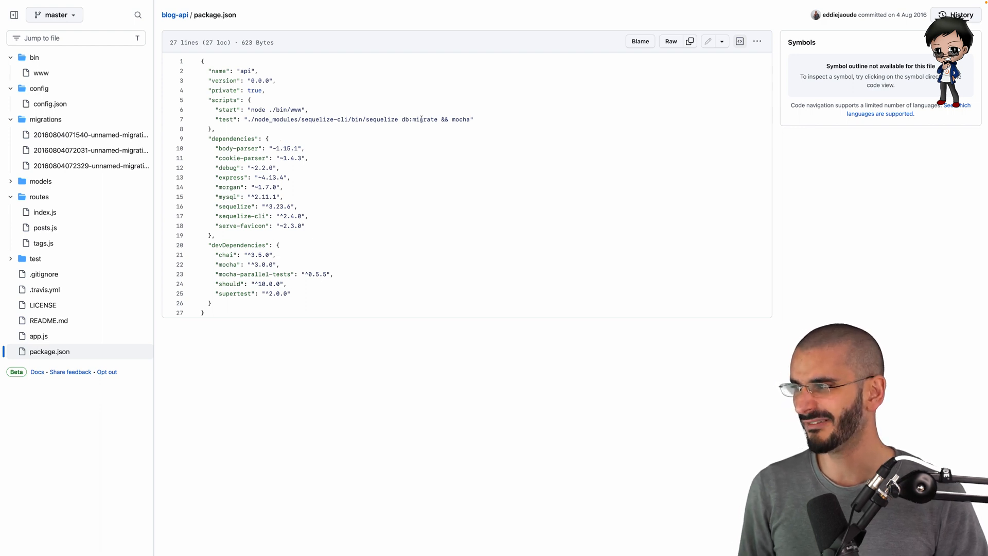
double_click(421, 119)
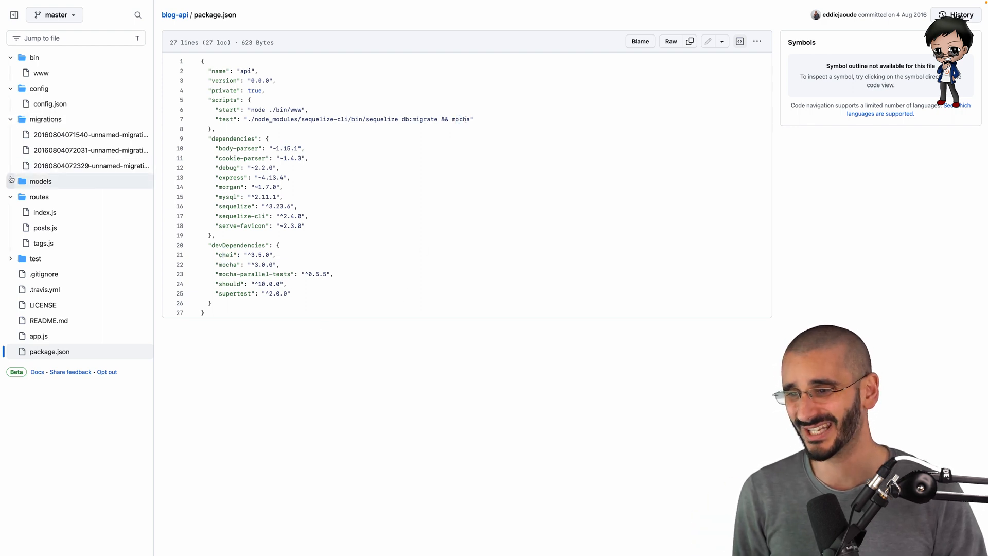
left_click(41, 182)
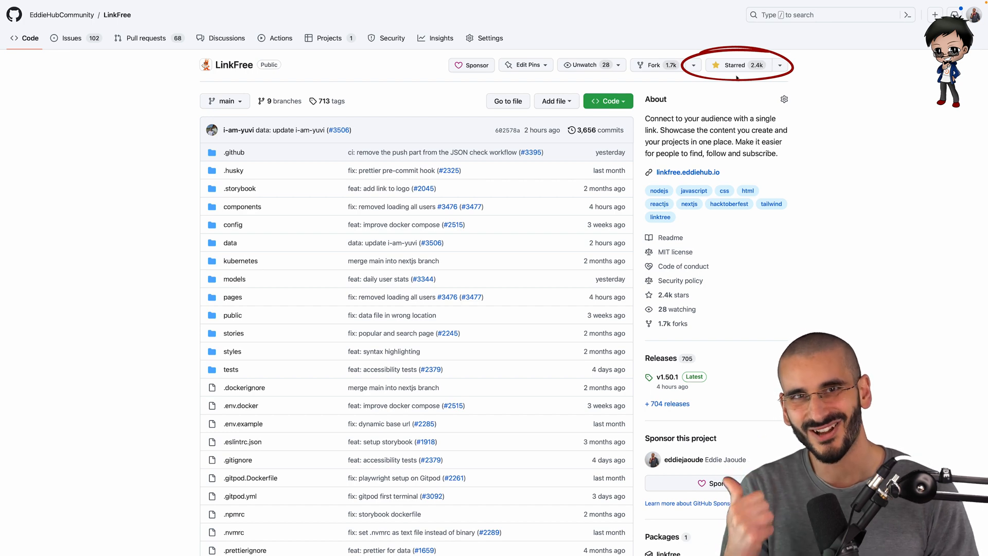
scroll("down", 3)
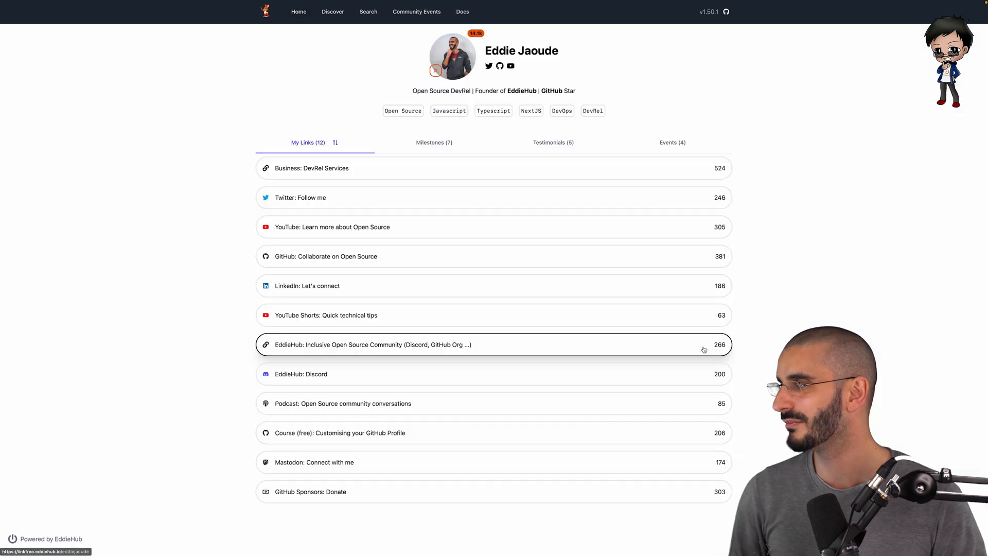
left_click(428, 142)
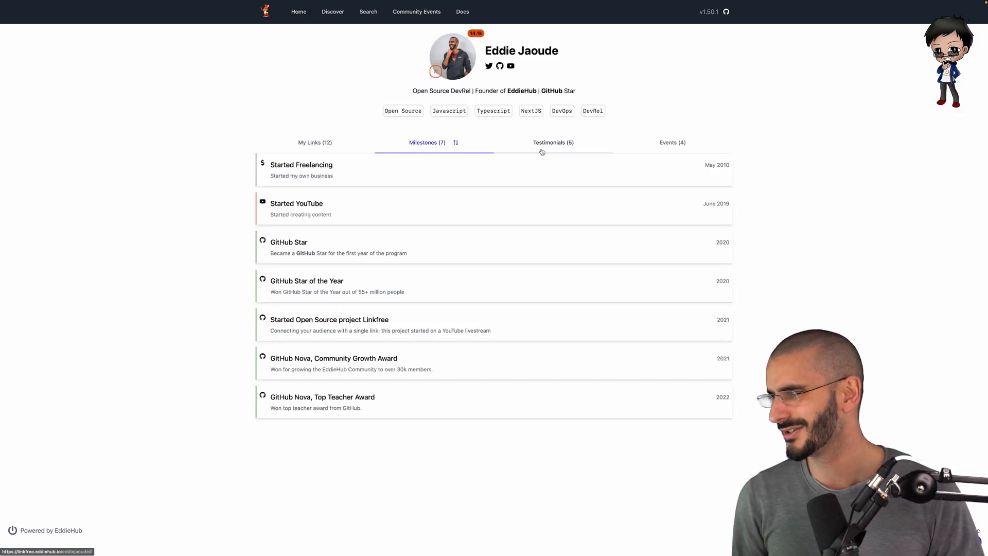
left_click(553, 142)
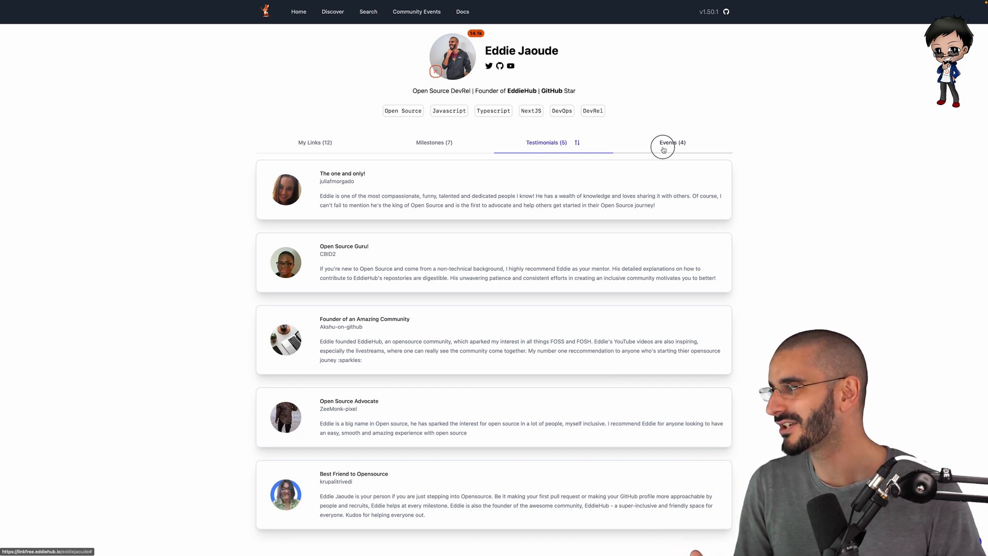
left_click(666, 142)
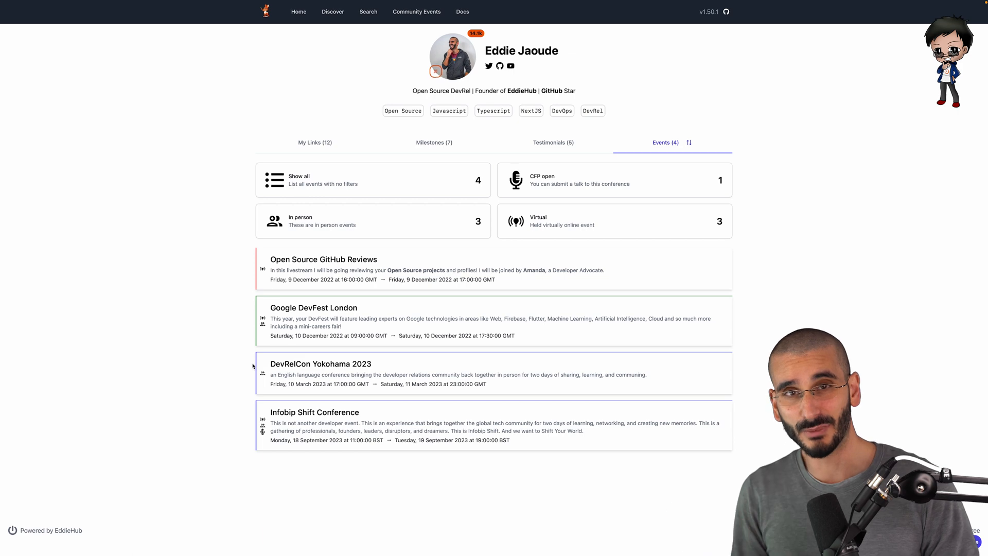
left_click(416, 11)
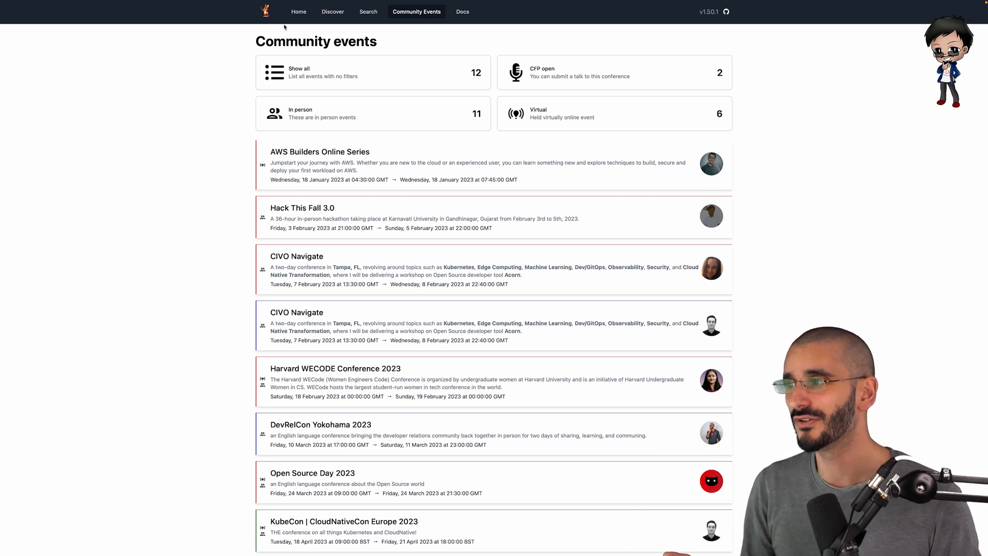
Read the Docs Quickstart guide and follow its link to the LinkFree GitHub repository.
left_click(462, 11)
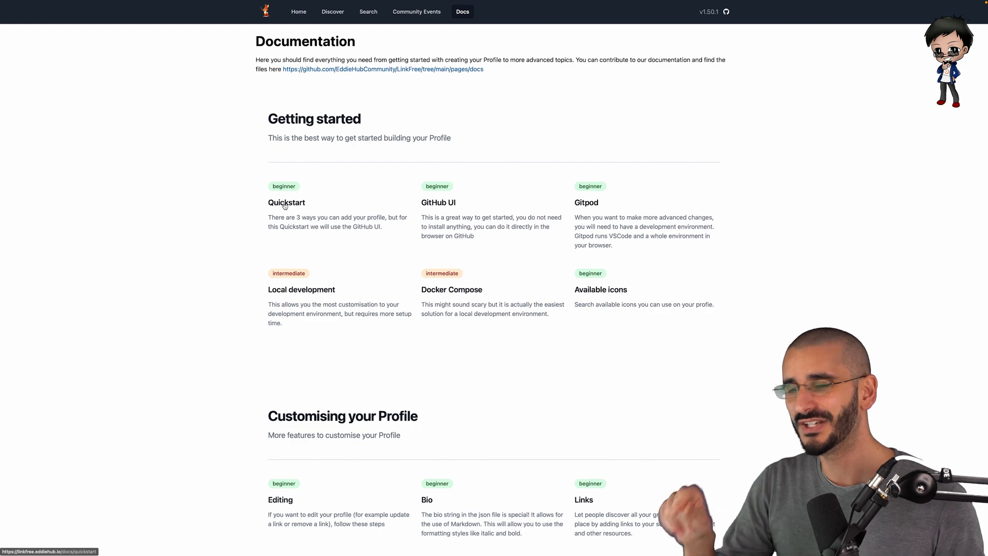
left_click(287, 203)
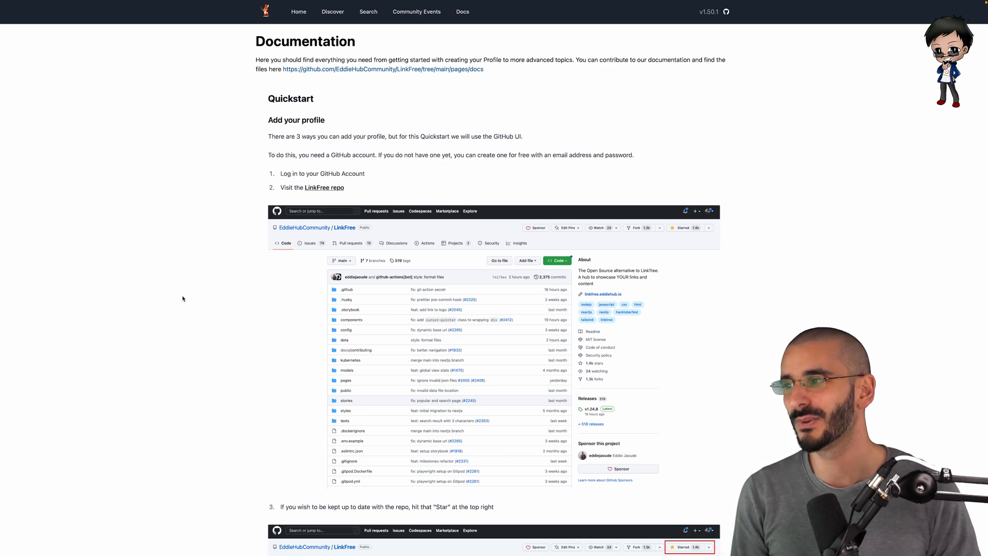
left_click(324, 187)
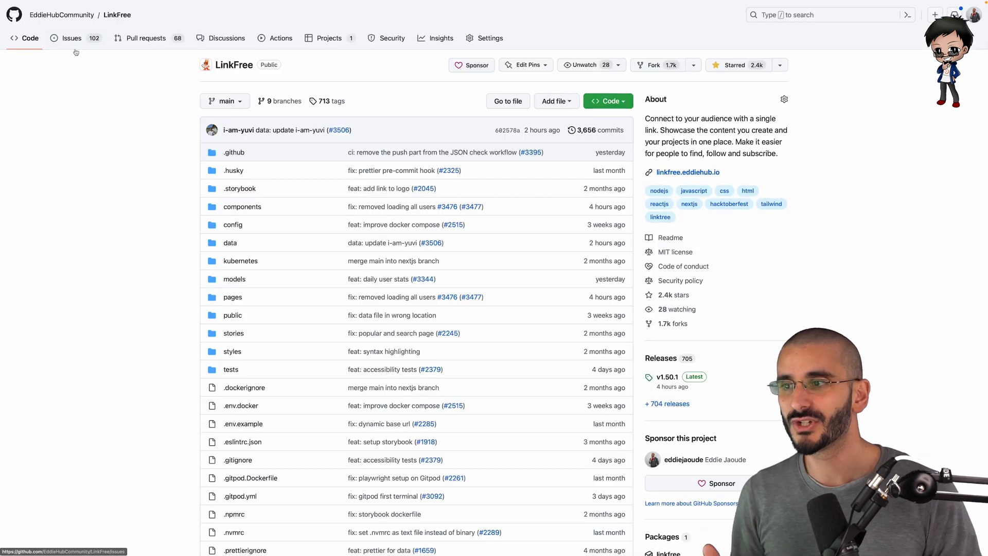
mouse_move(146, 38)
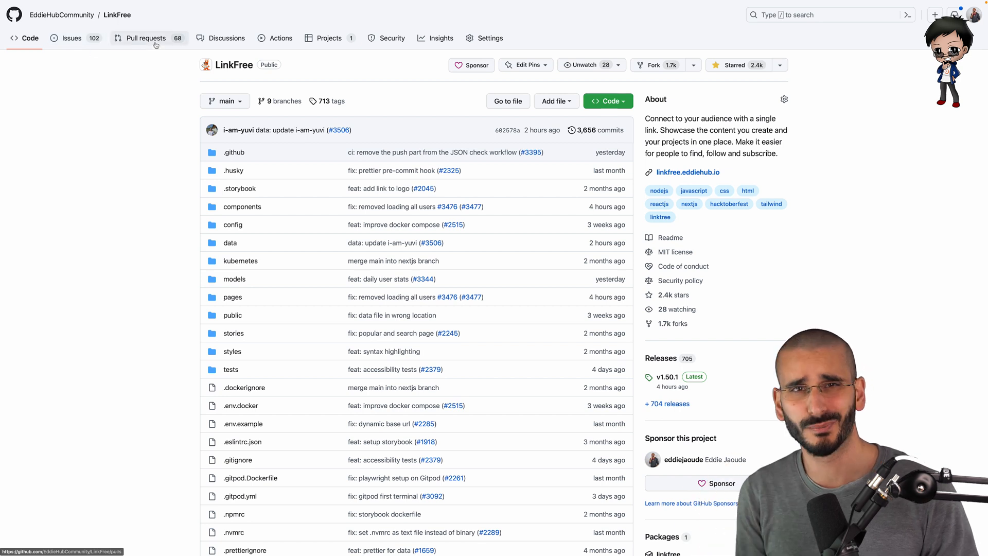